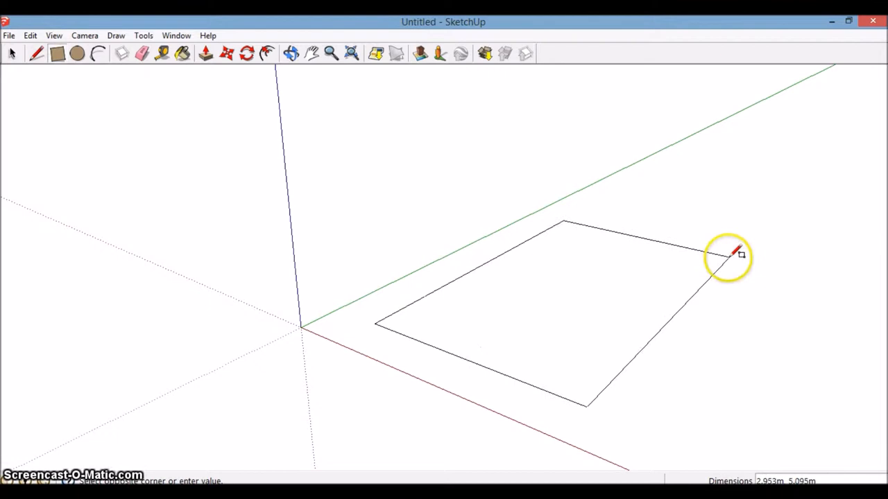
Step: Draw the rectangular floor footprint on the ground plane by setting its far corner
click(732, 255)
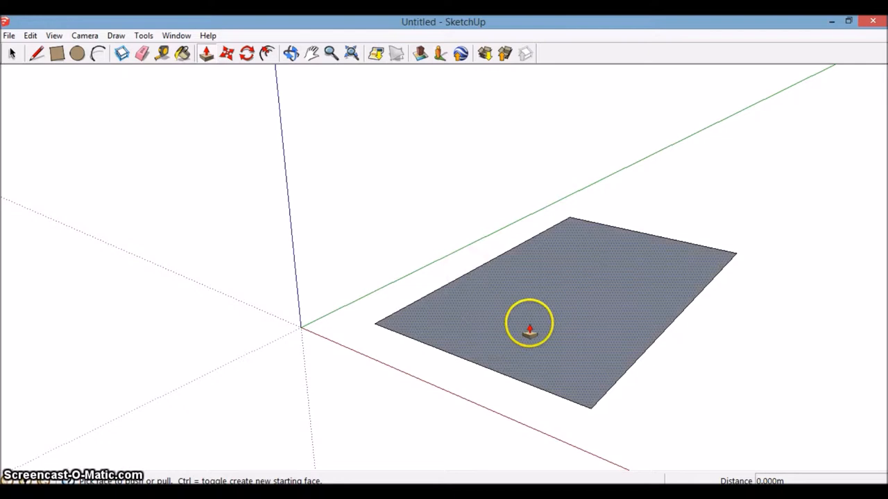
Step: Raise the footprint into a solid box and lift the top ridge line into a gable
drag(530, 326, 388, 211)
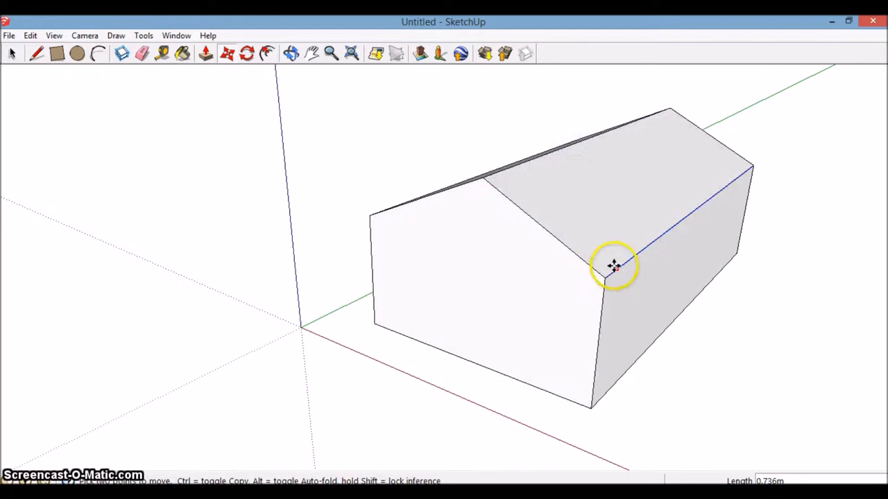
drag(613, 266, 603, 262)
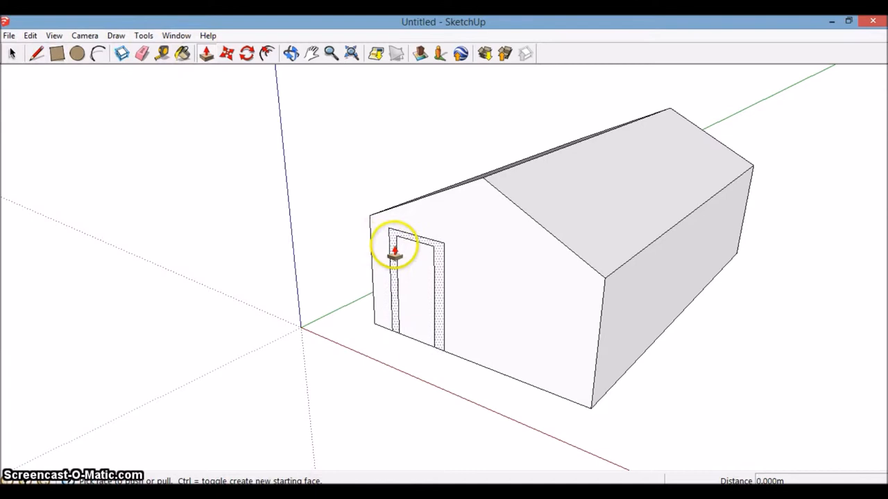
Step: Pull the door frame outward from the gable-end wall
click(393, 250)
text(person)
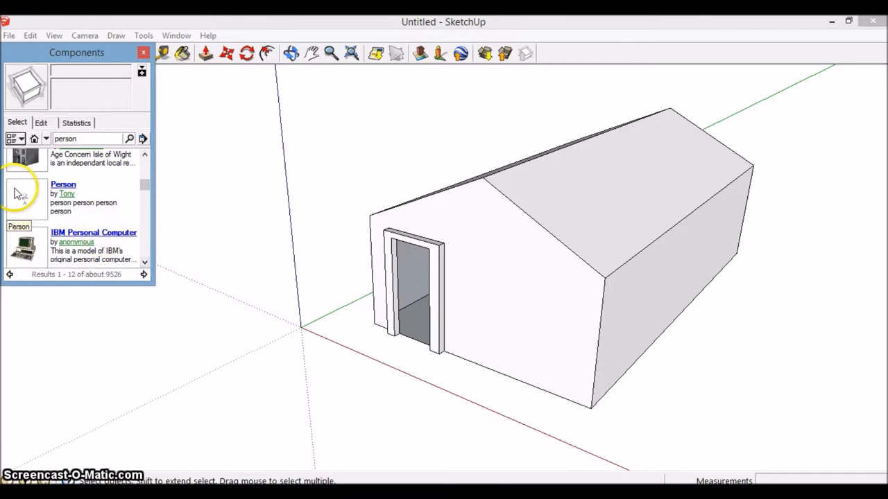
Step: Pick the Person model in the component library for placement
click(63, 197)
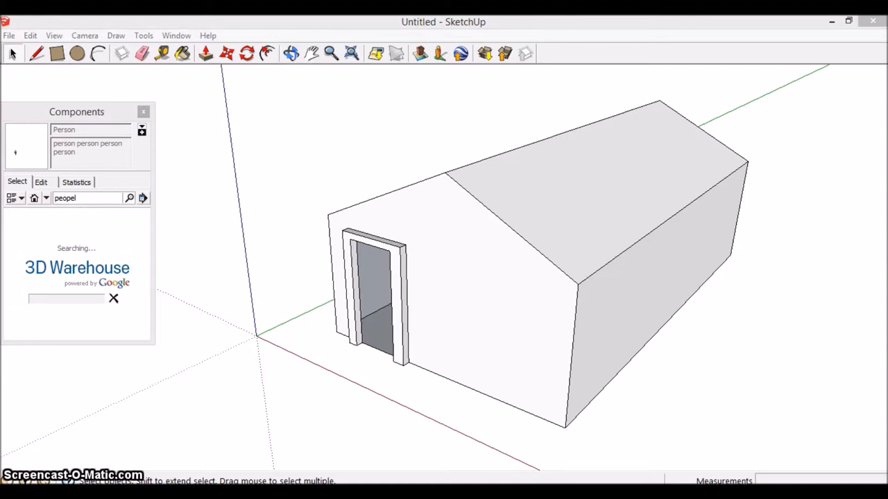
Step: Search 3D Warehouse for people models to place around the house
click(129, 198)
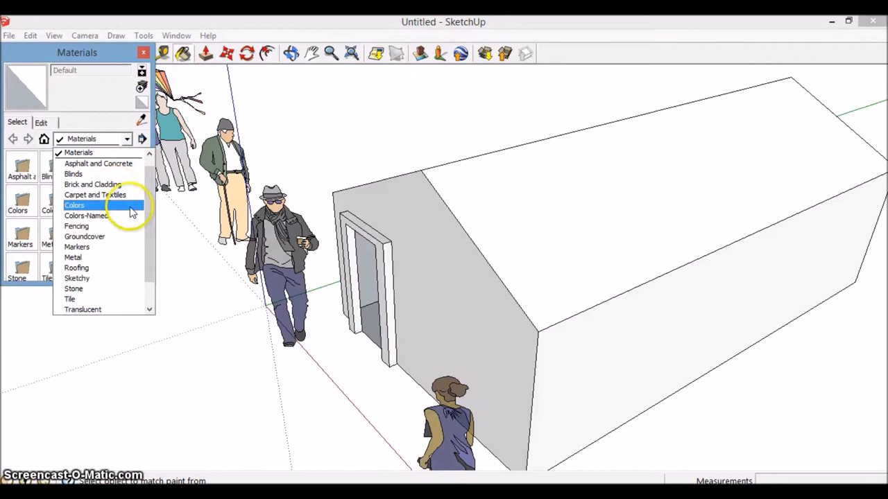
Step: Apply the Fencing_Weathered texture to the roof and switch the library to Stone
click(76, 226)
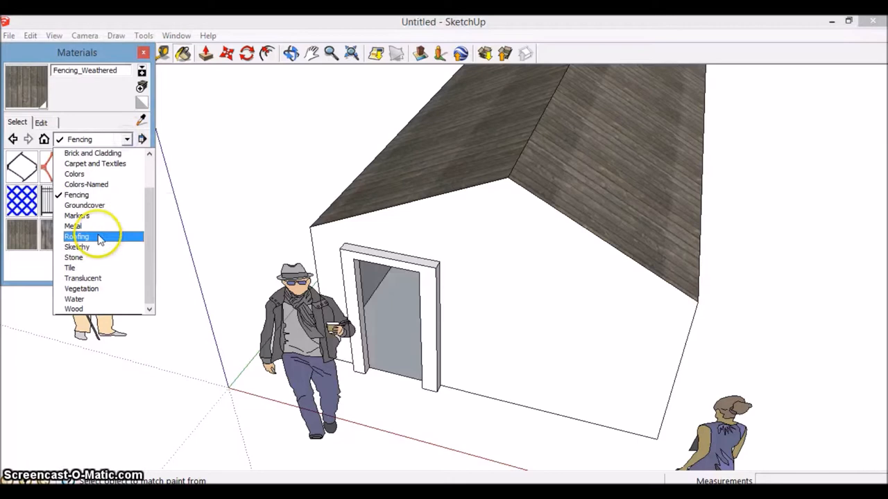
click(74, 256)
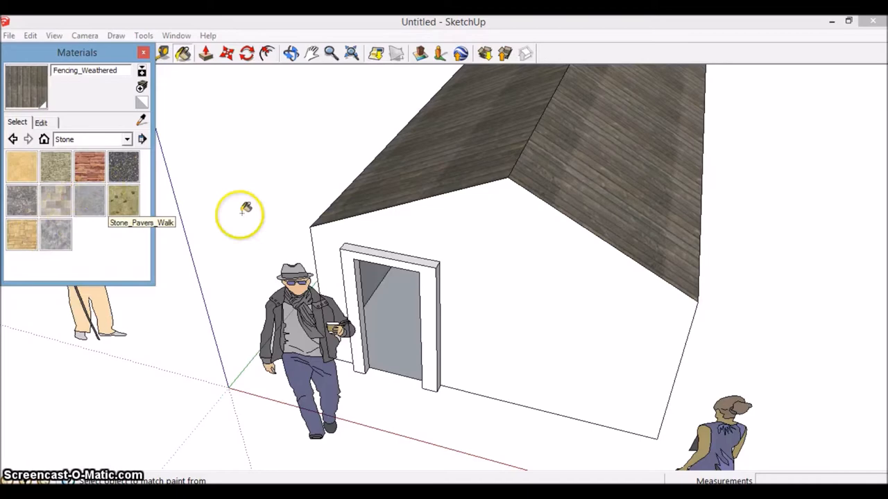